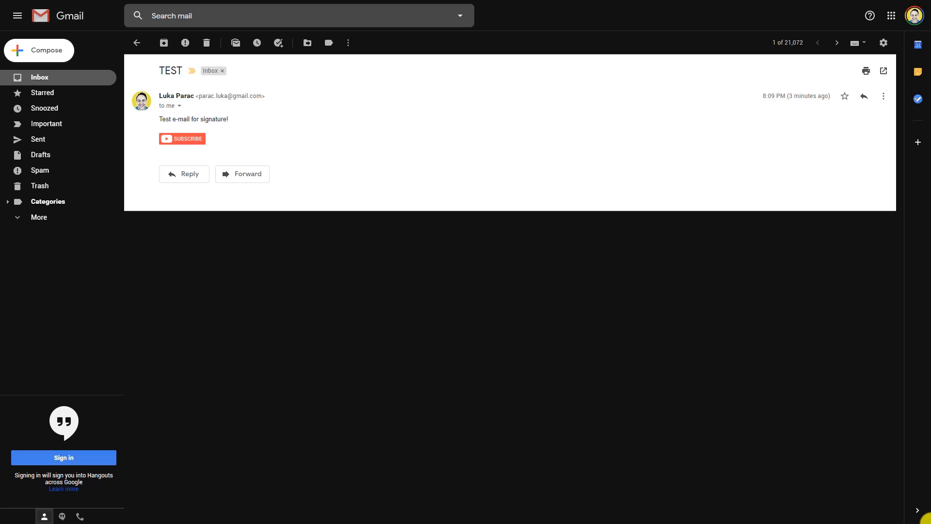
# - Follow the signature's SUBSCRIBE button to the Luka Parac YouTube channel, then return to mail
pyautogui.press('ctrl++')
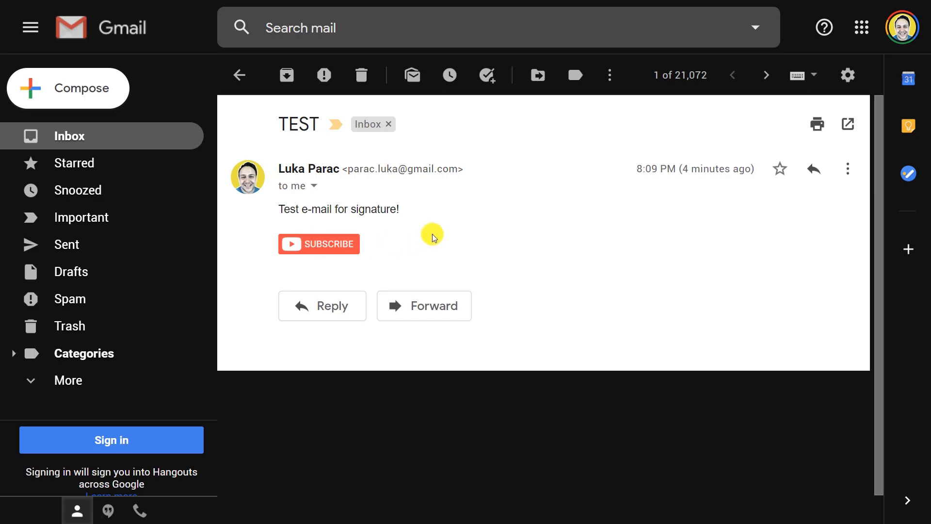
pyautogui.moveTo(423, 230)
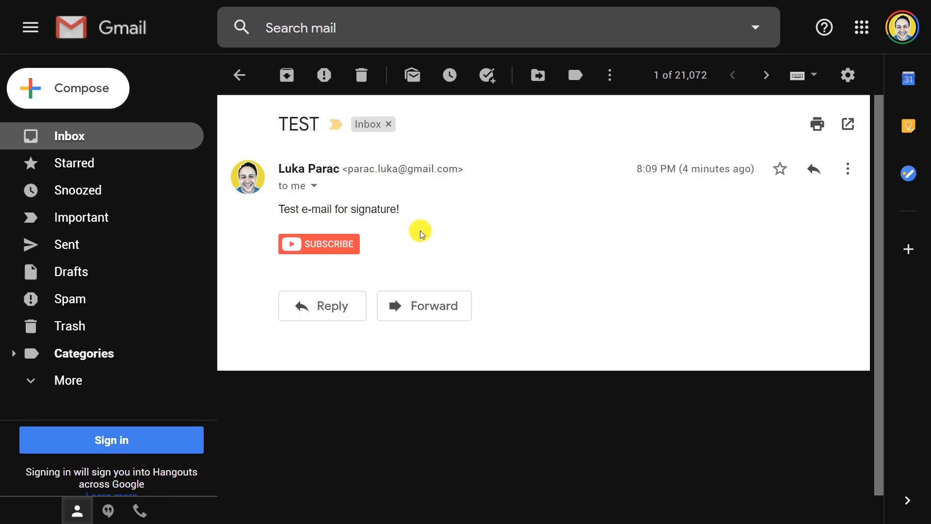
pyautogui.moveTo(322, 243)
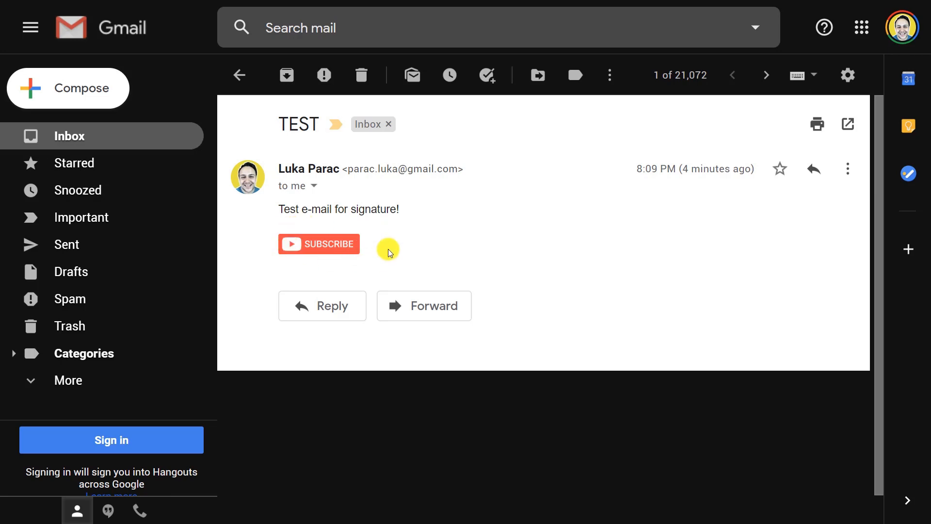
pyautogui.moveTo(476, 214)
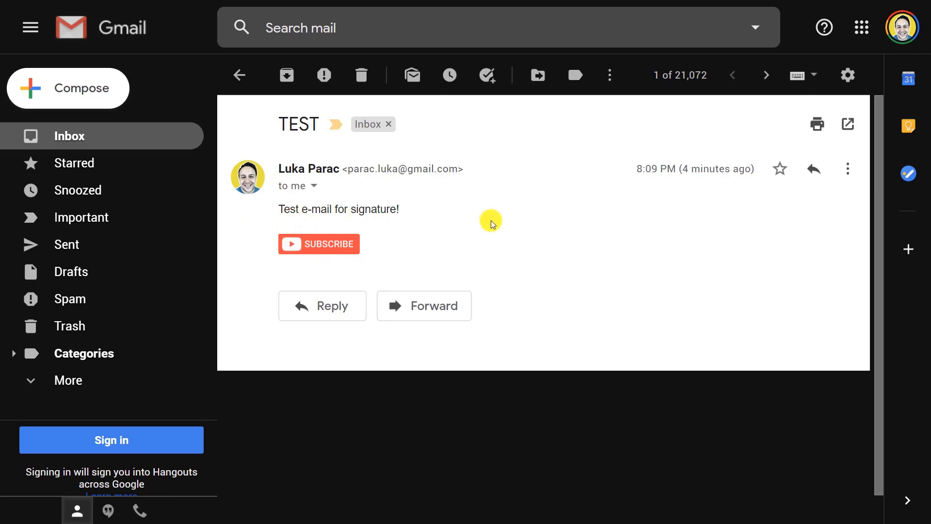
pyautogui.moveTo(436, 235)
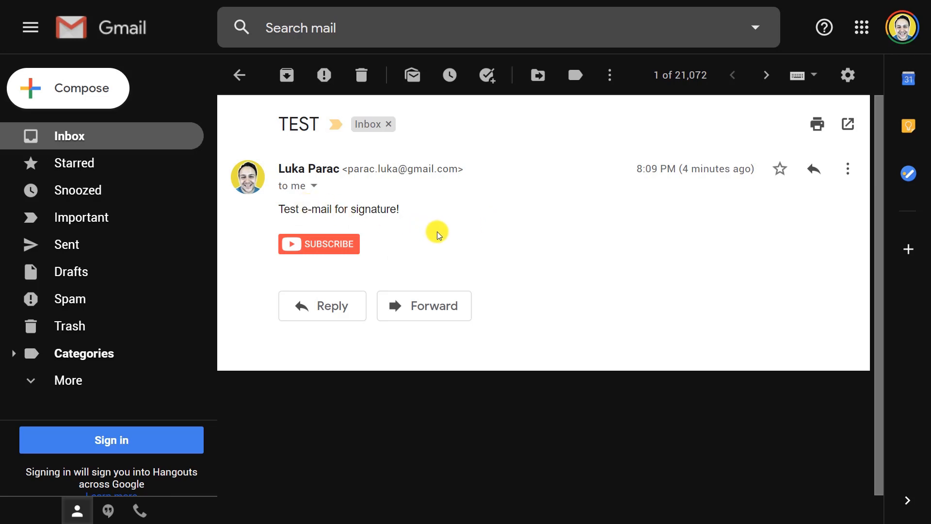
pyautogui.moveTo(318, 253)
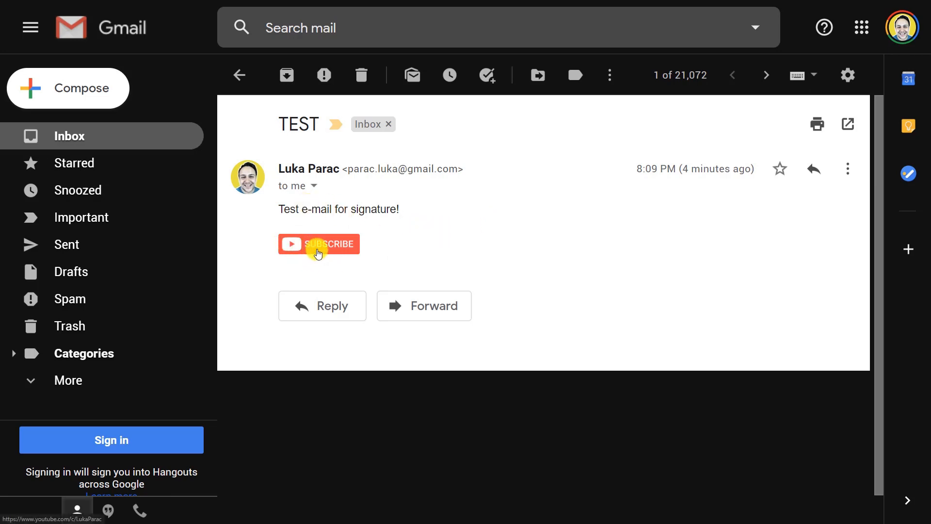
pyautogui.click(318, 243)
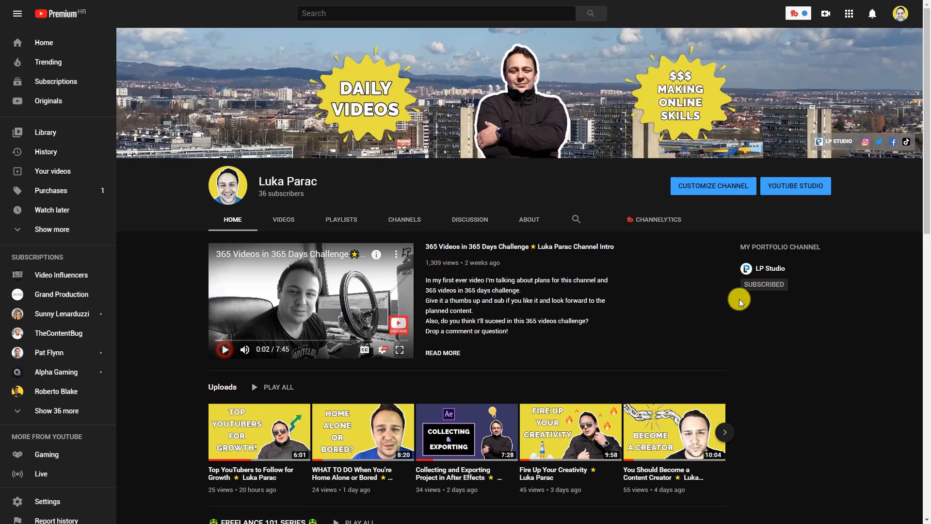
pyautogui.moveTo(698, 309)
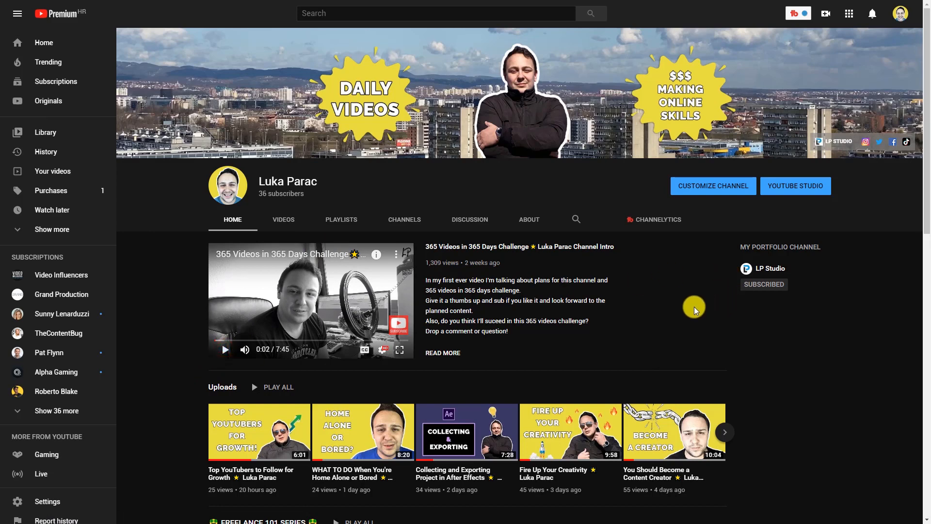
pyautogui.click(172, 8)
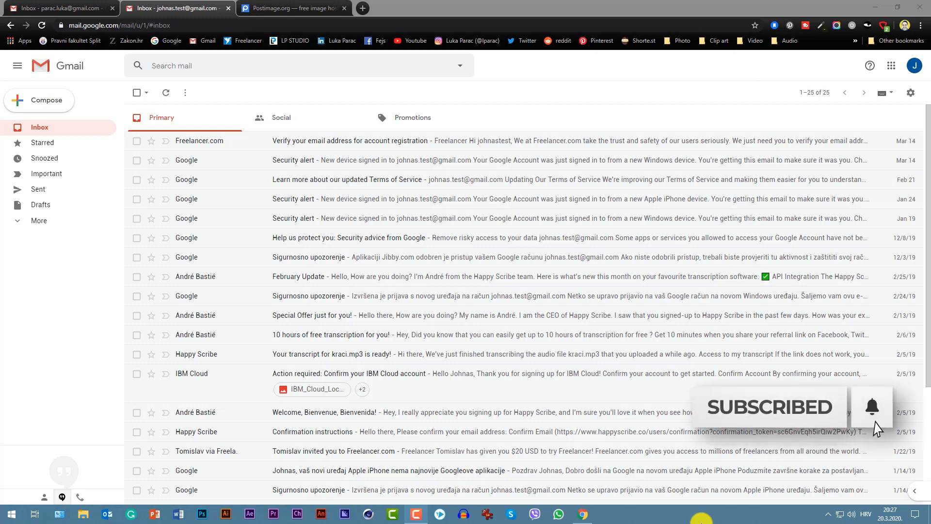
pyautogui.click(872, 407)
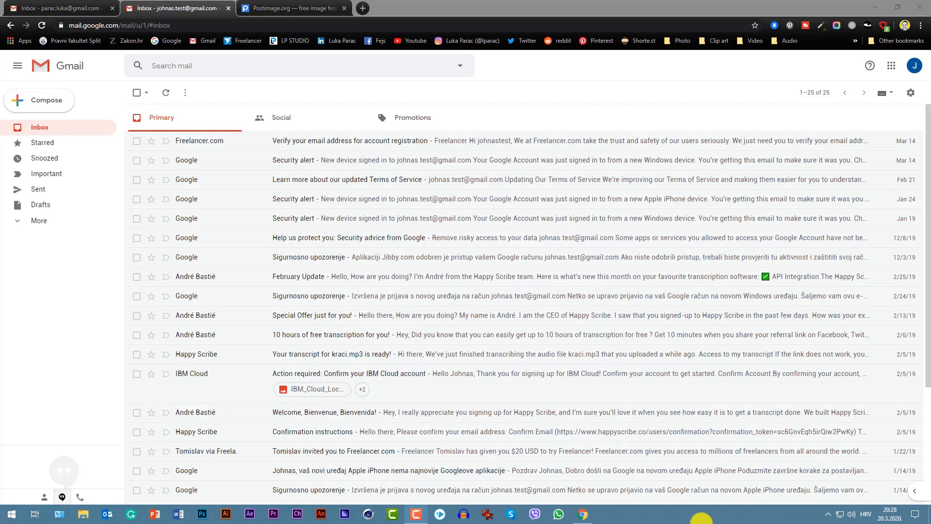
# - Switch to the Postimages.org image upload page
pyautogui.click(292, 8)
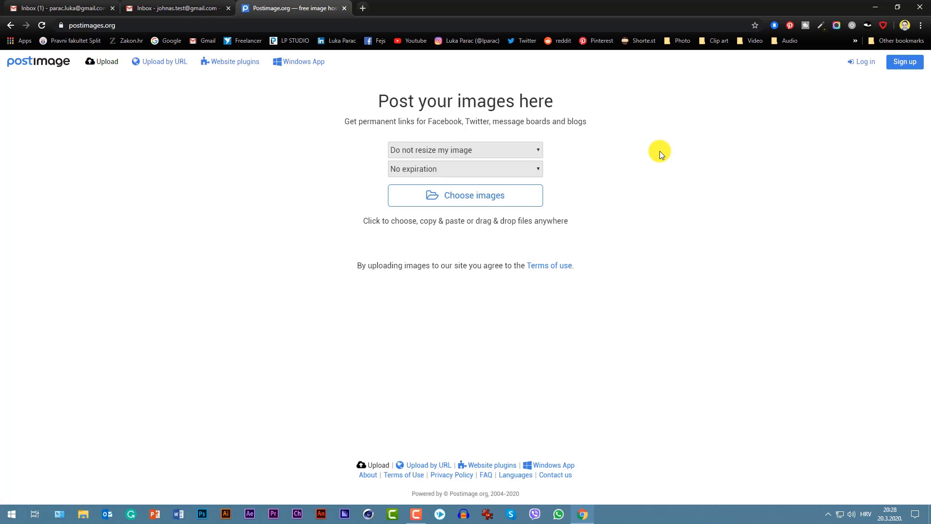
pyautogui.moveTo(682, 165)
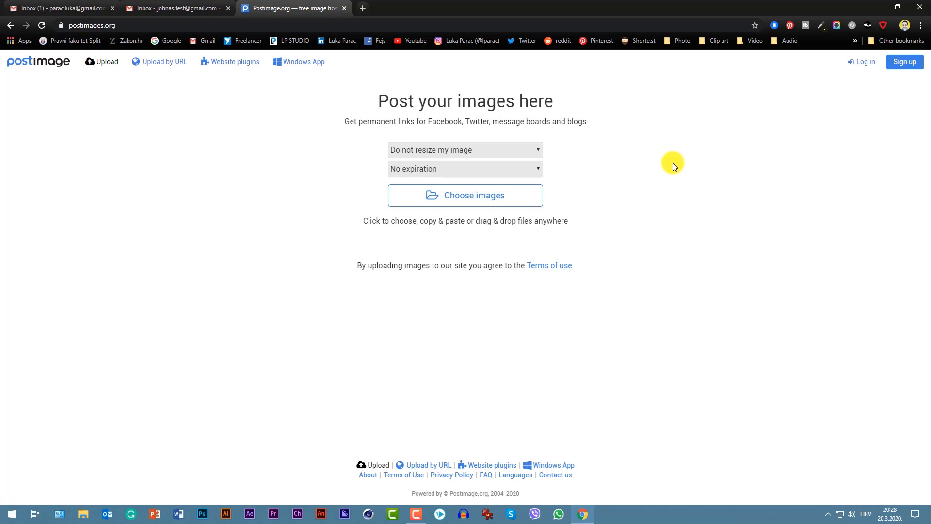
pyautogui.moveTo(766, 206)
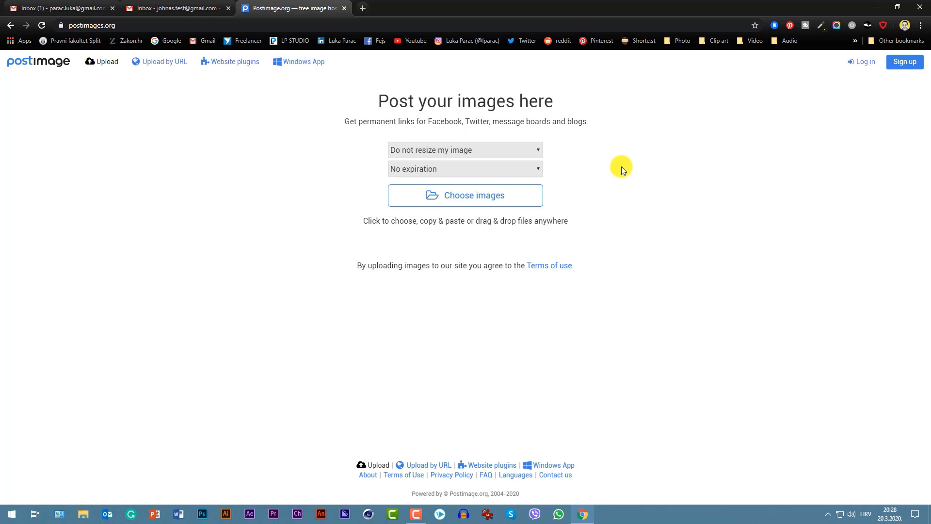
pyautogui.moveTo(363, 66)
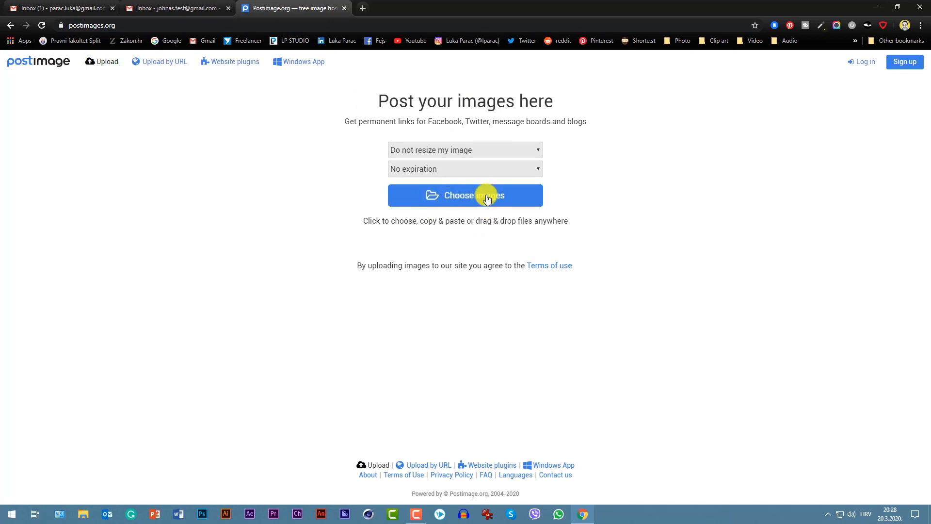
# - Upload LP Studio_Logo_FINAL_S to Postimages, copy its direct link and return to Gmail
pyautogui.click(465, 195)
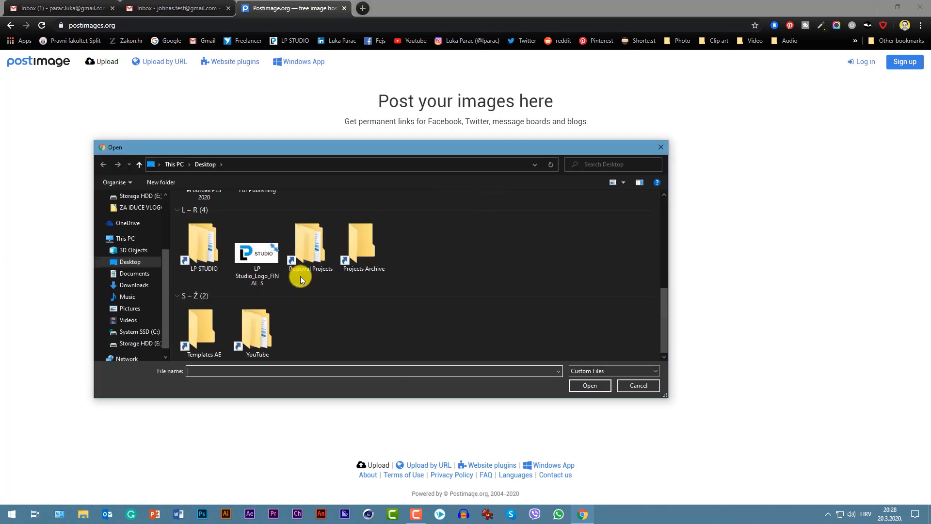
pyautogui.click(256, 243)
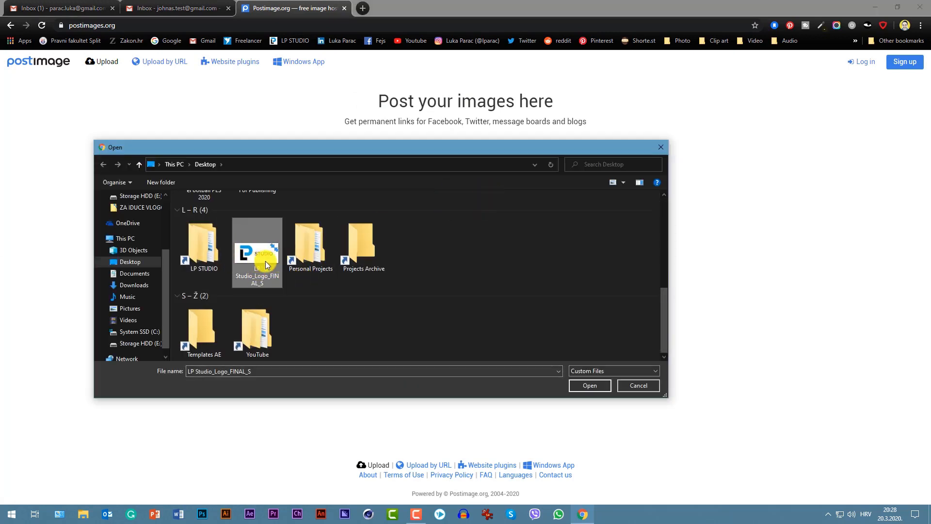
pyautogui.click(588, 386)
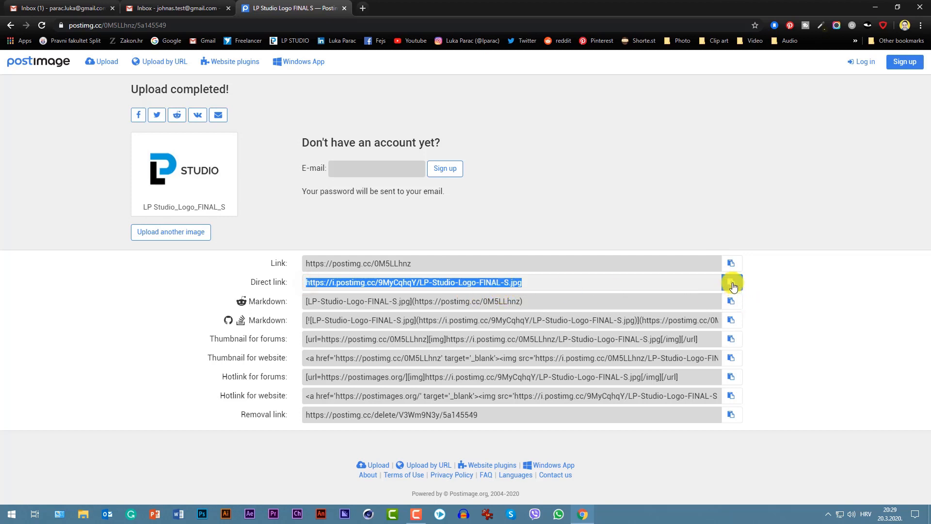
pyautogui.click(732, 282)
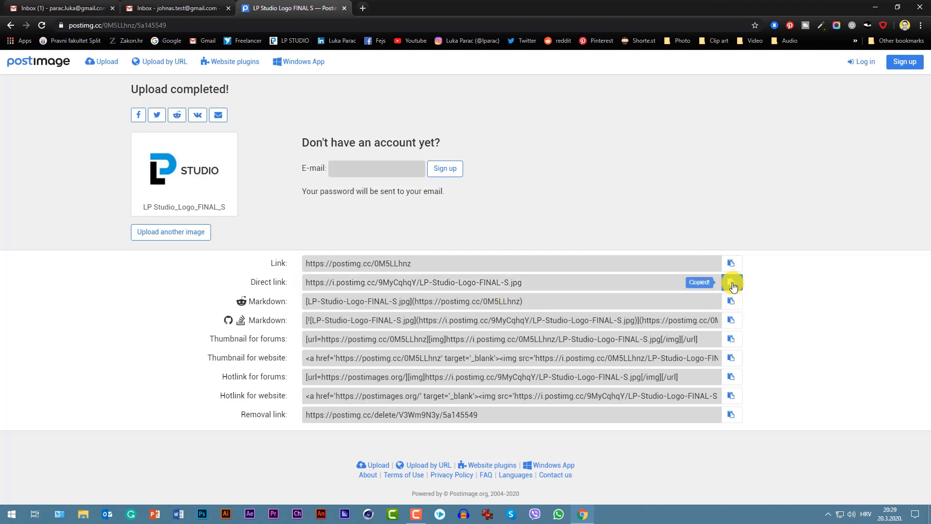
pyautogui.click(175, 8)
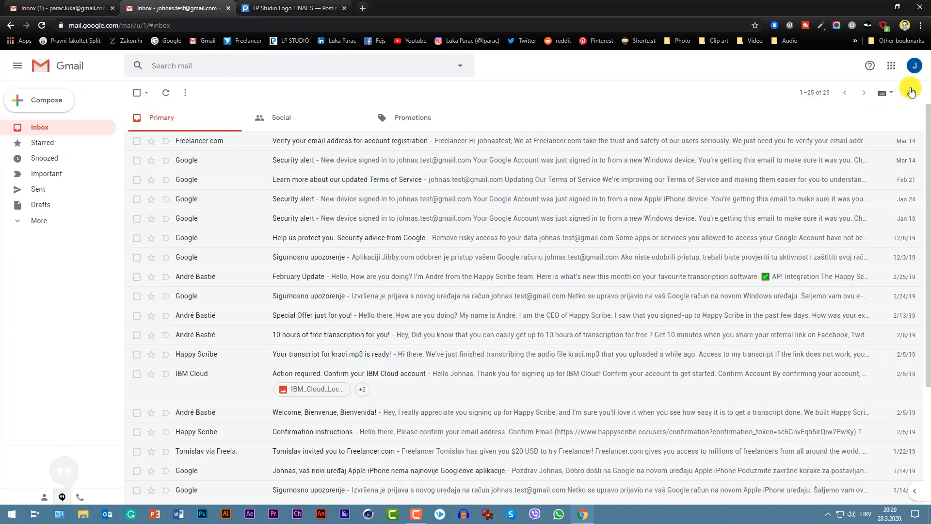
pyautogui.moveTo(910, 94)
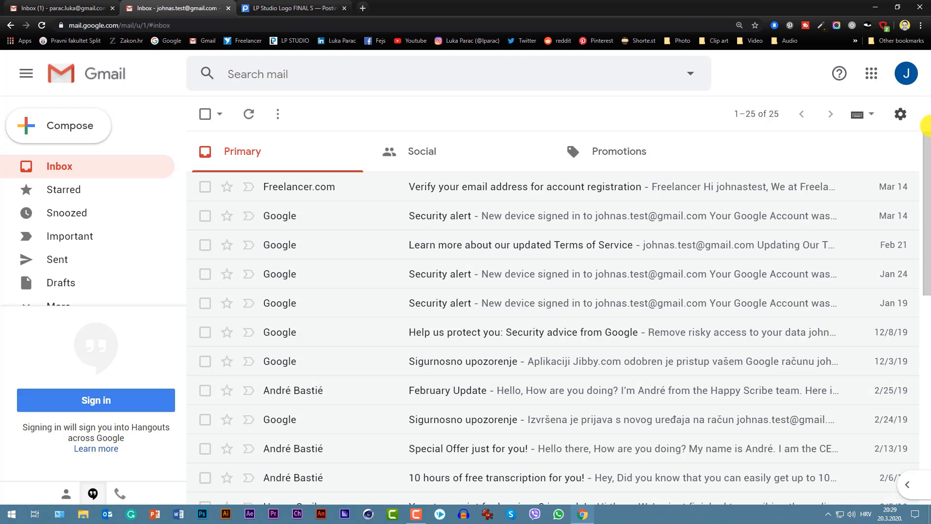
# - Go to Gmail's General settings and scroll to the Signature section
pyautogui.click(900, 113)
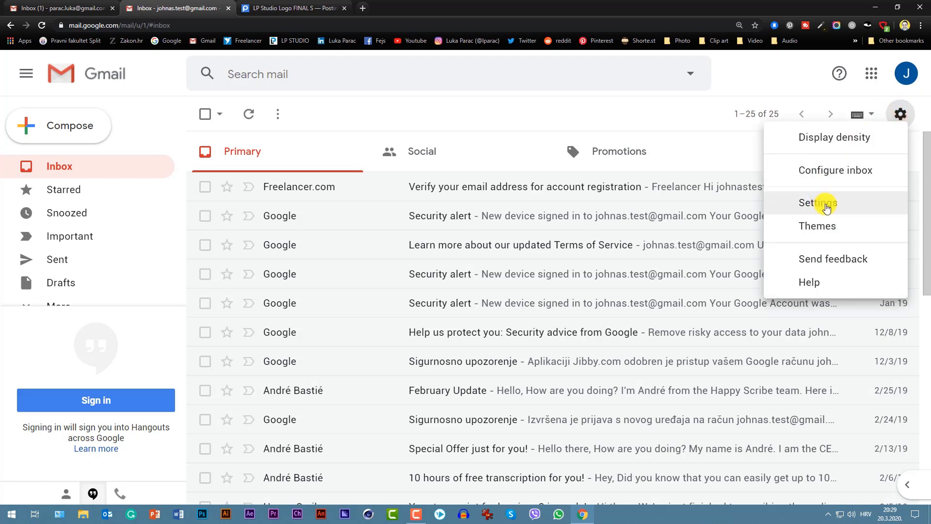
pyautogui.click(818, 203)
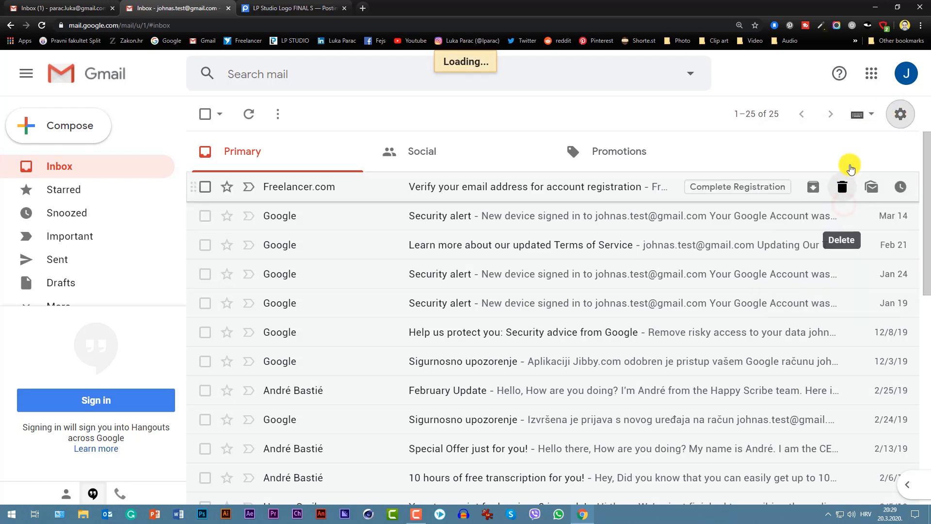
pyautogui.click(900, 114)
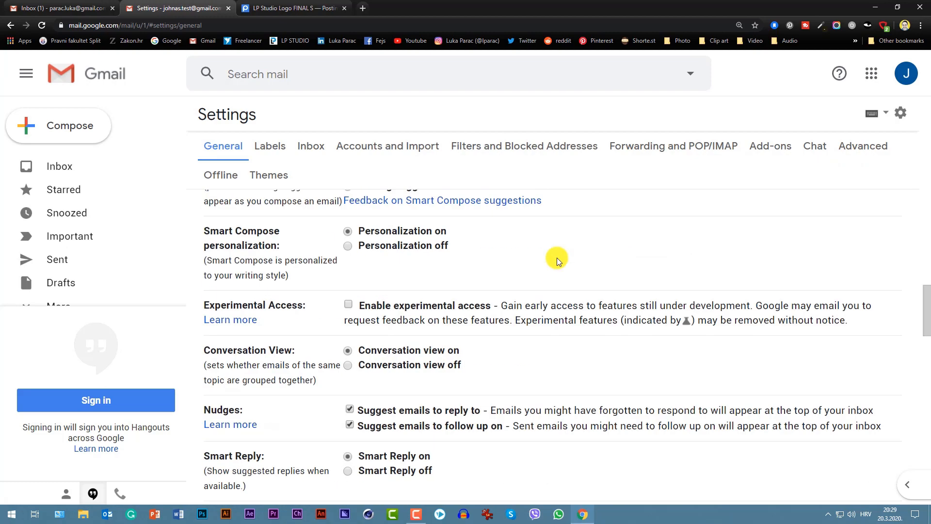
pyautogui.scroll(-3)
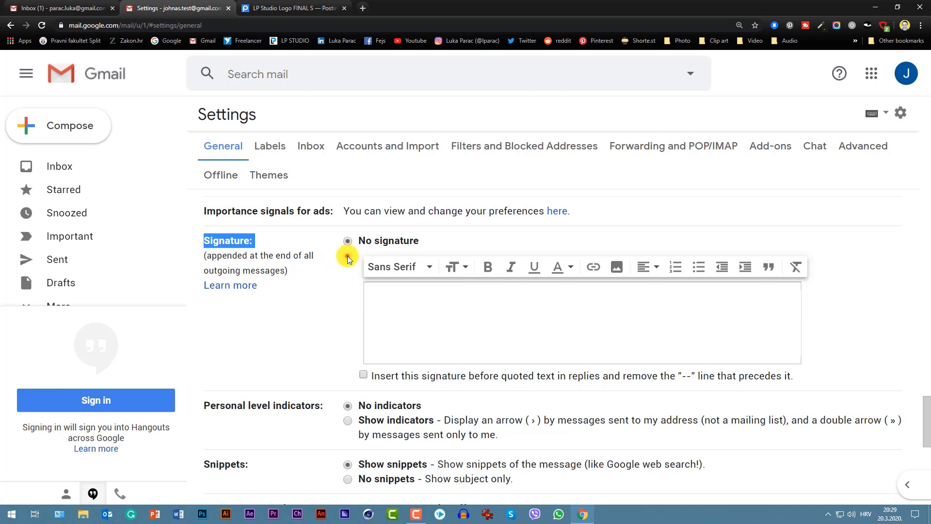
# - Insert the LP Studio logo into a custom signature from its postimg.cc web address
pyautogui.click(349, 256)
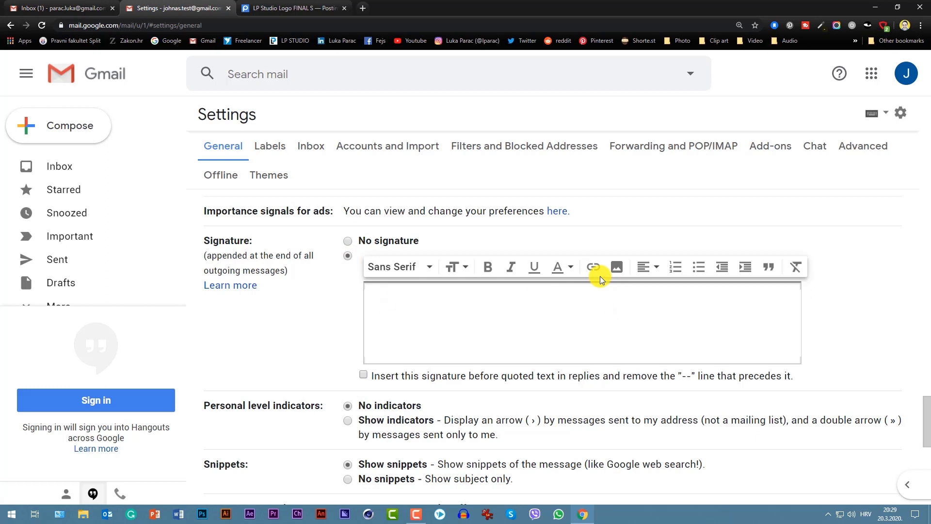
pyautogui.moveTo(616, 267)
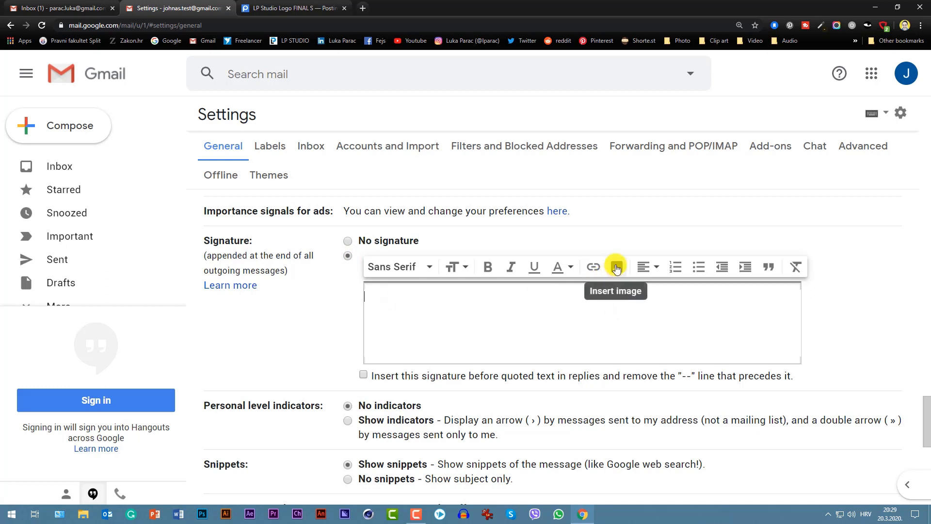
pyautogui.click(615, 266)
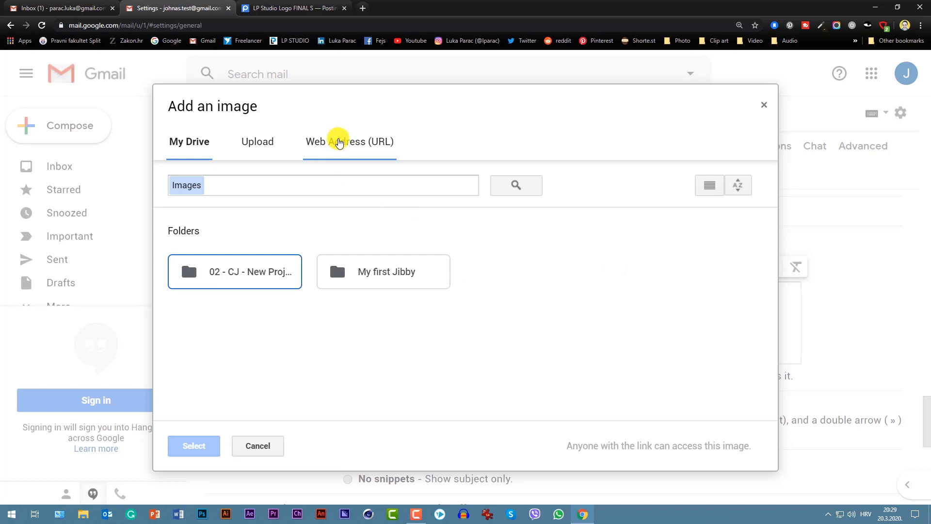
pyautogui.click(349, 141)
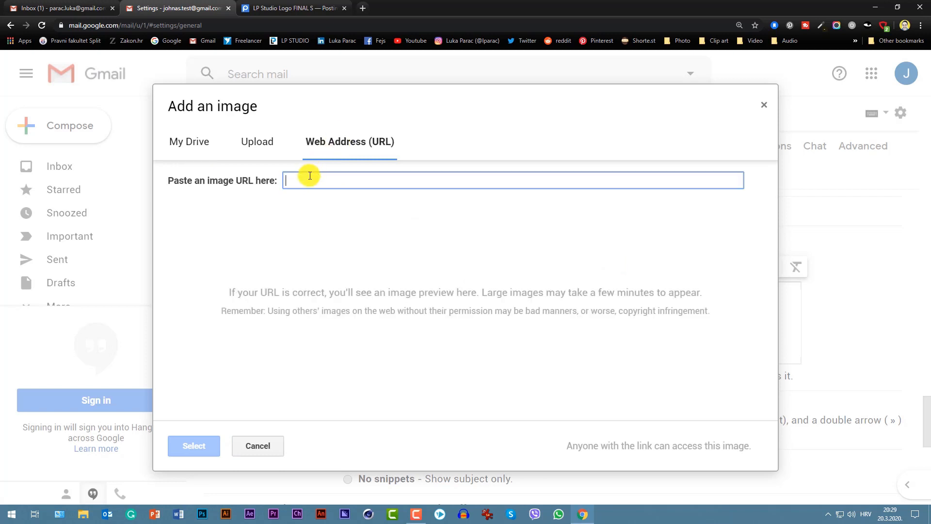
pyautogui.write('https://i.postimg.cc/9MyCqhqY/LP-Studio-Logo-FINAL-S.jpg')
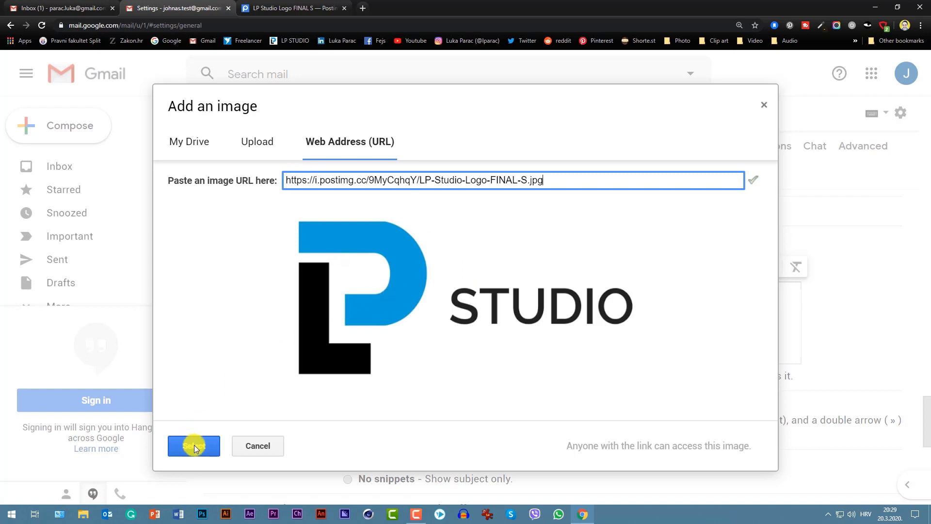
pyautogui.click(194, 446)
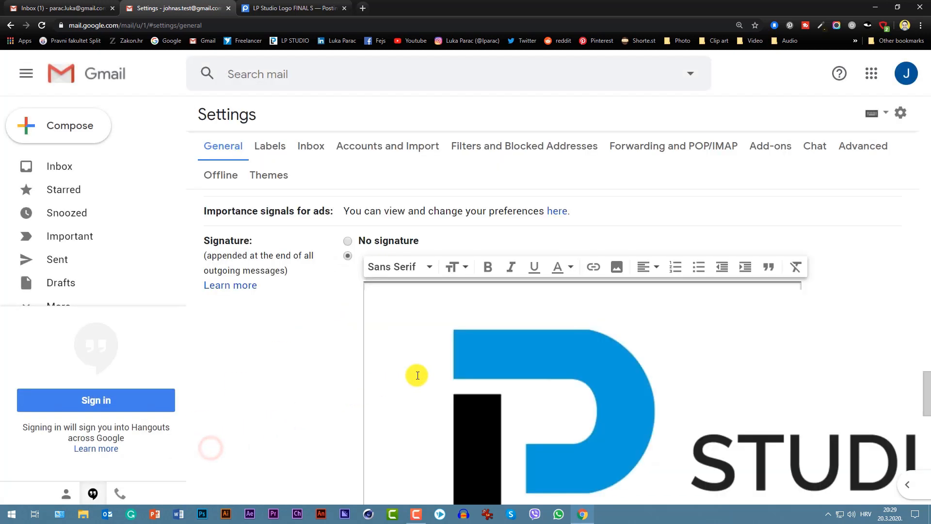
pyautogui.moveTo(624, 326)
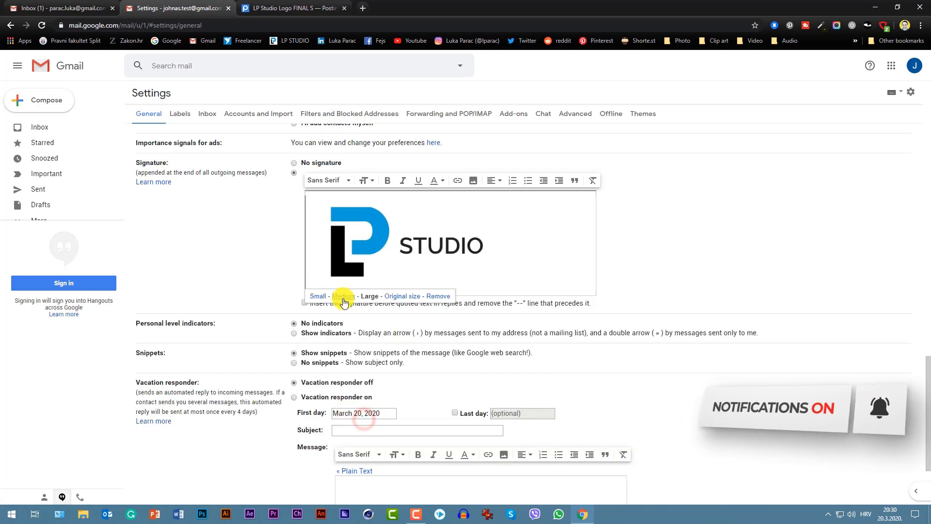
# - Shrink the signature logo to Medium size and reselect it
pyautogui.click(317, 295)
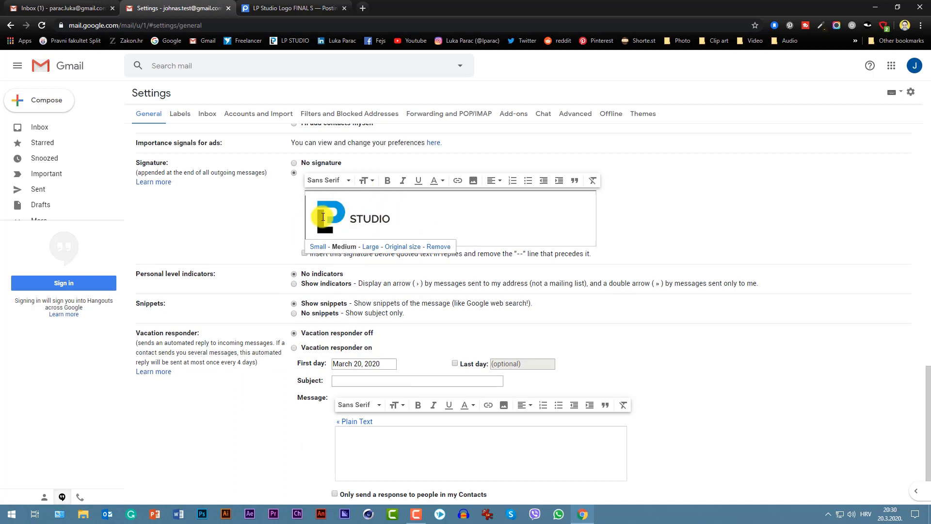
pyautogui.click(337, 249)
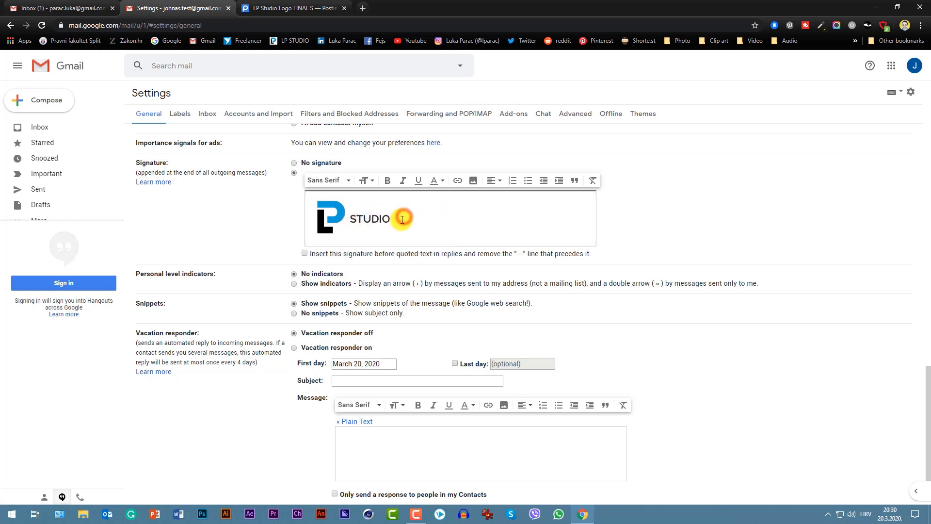
pyautogui.click(404, 220)
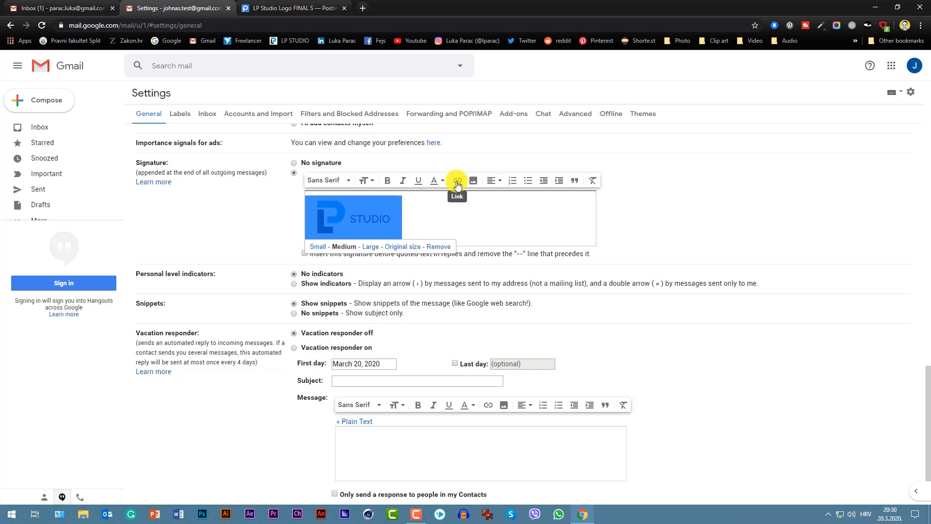
# - Link the signature logo to the web address lparac.com
pyautogui.click(456, 182)
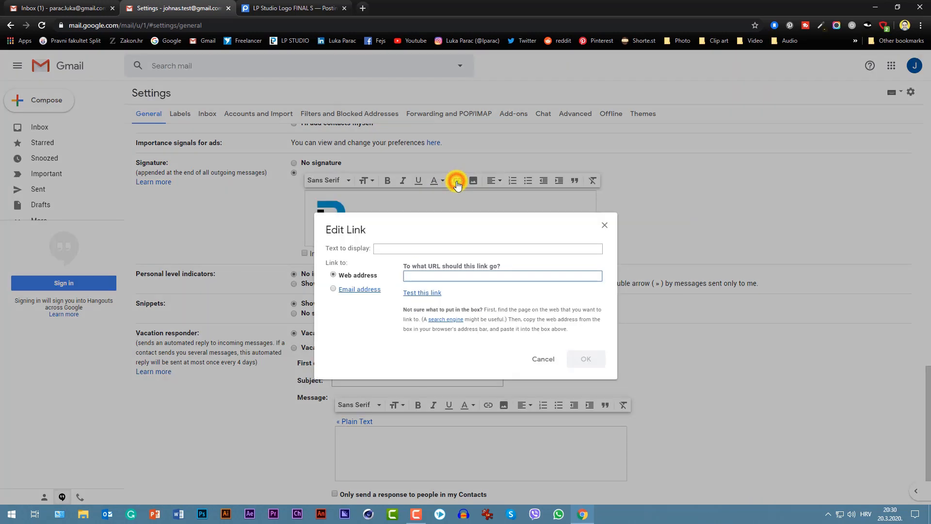
pyautogui.click(501, 275)
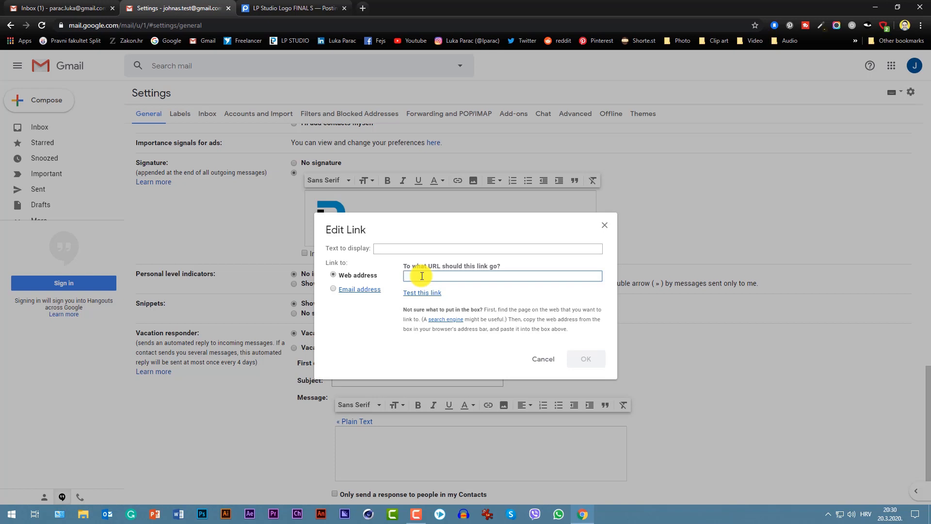
pyautogui.click(502, 276)
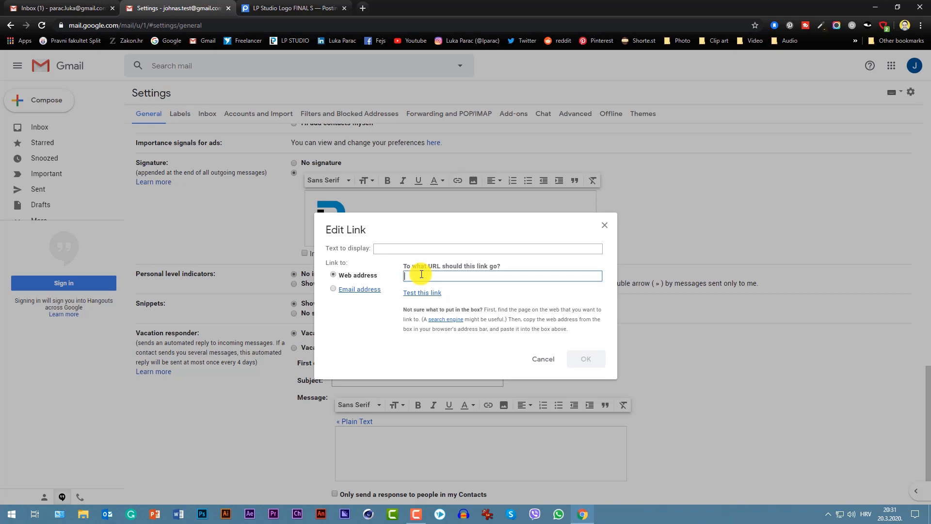
pyautogui.write('lparac')
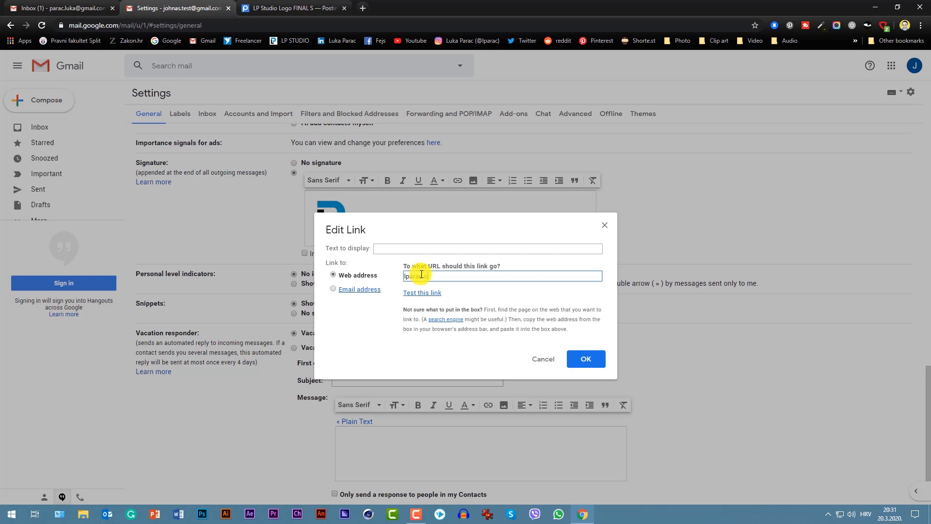
pyautogui.write('.com')
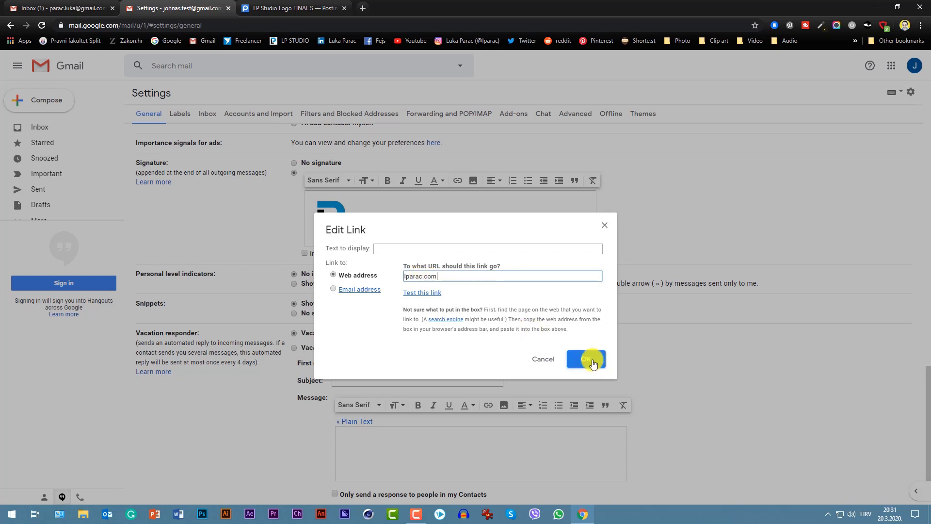
pyautogui.click(585, 358)
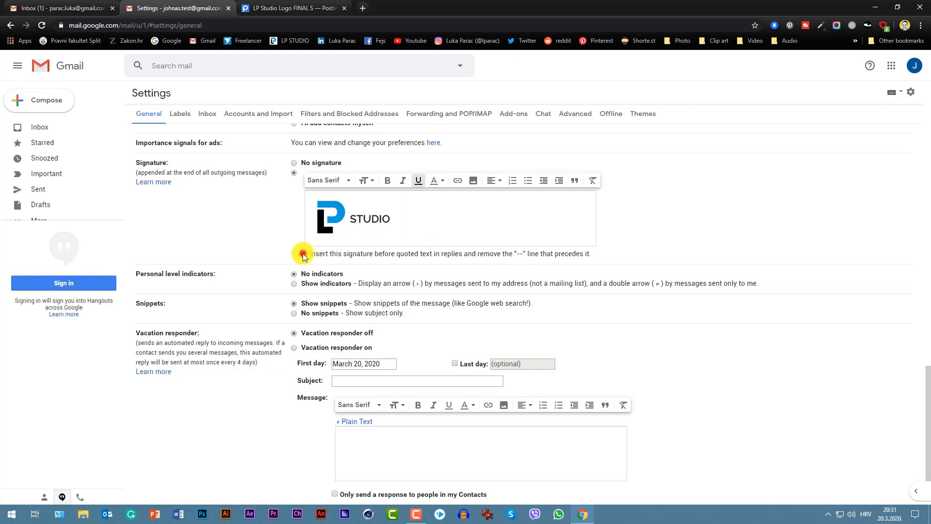
# - Place the signature before quoted text in replies and save the changes
pyautogui.click(304, 253)
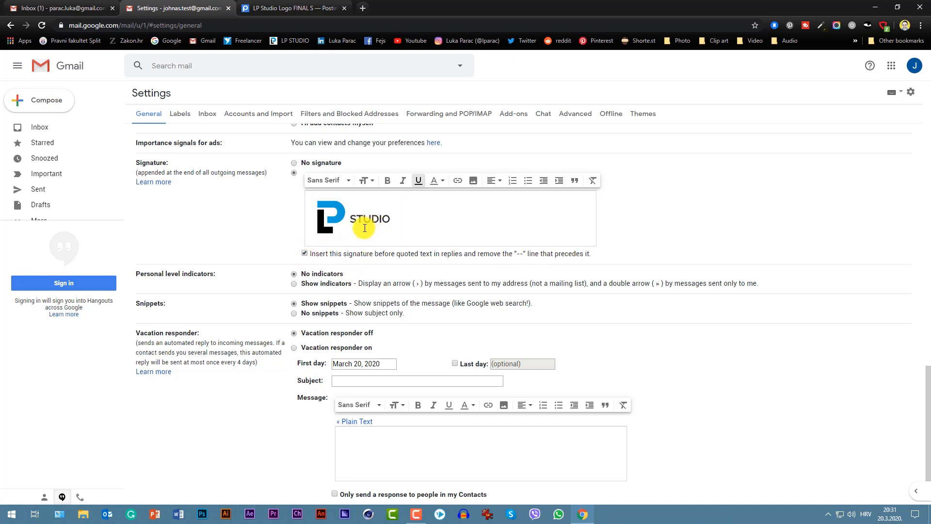
pyautogui.moveTo(415, 236)
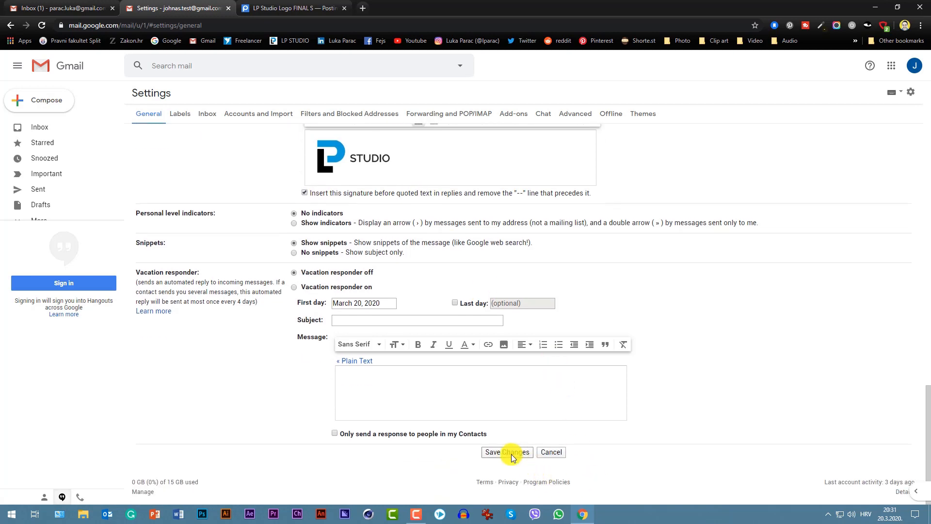
pyautogui.click(506, 451)
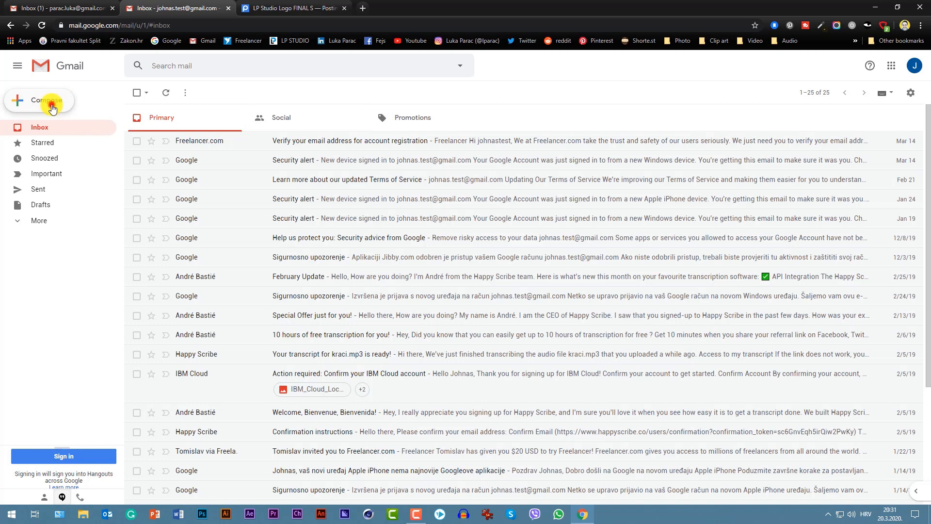
# - Compose a test message with the logo signature to the main account and send it
pyautogui.click(39, 100)
pyautogui.write('p')
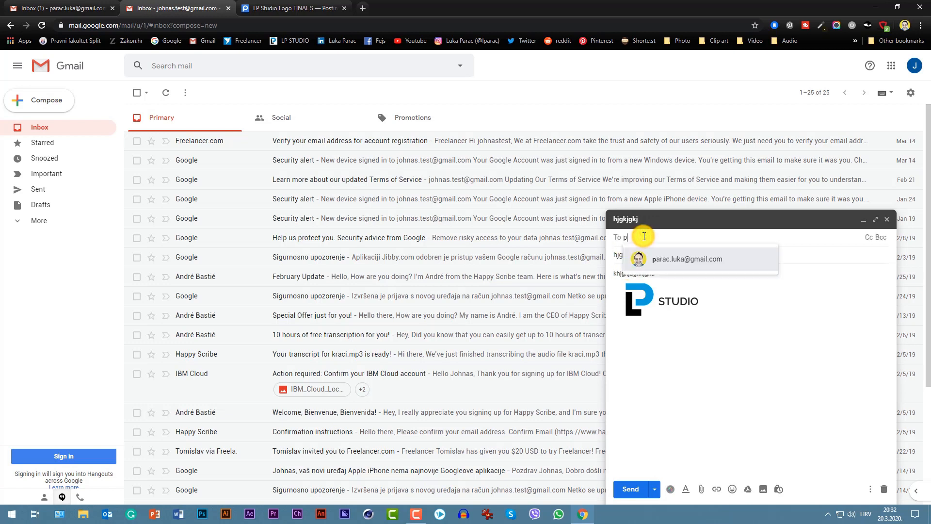
pyautogui.click(687, 259)
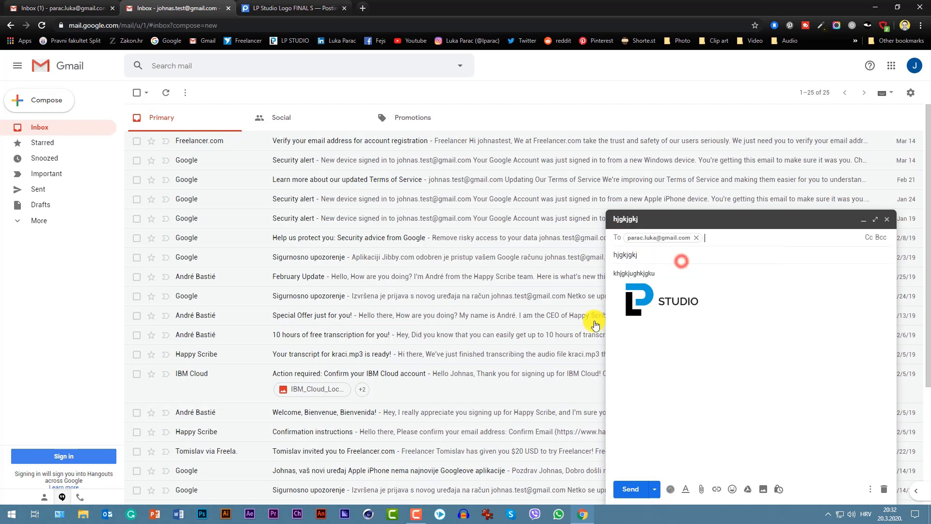
pyautogui.click(630, 489)
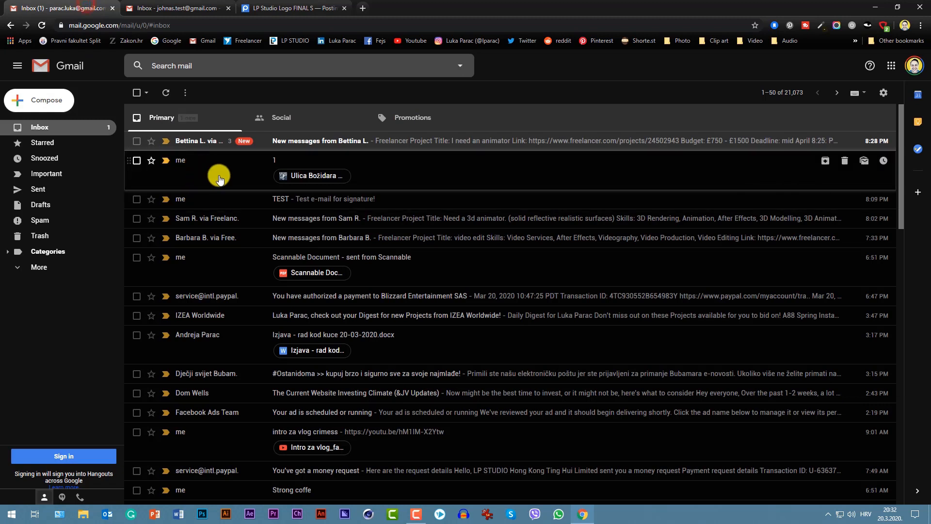
# - Refresh the inbox, open the test email and follow the logo's link to the studio website
pyautogui.click(39, 127)
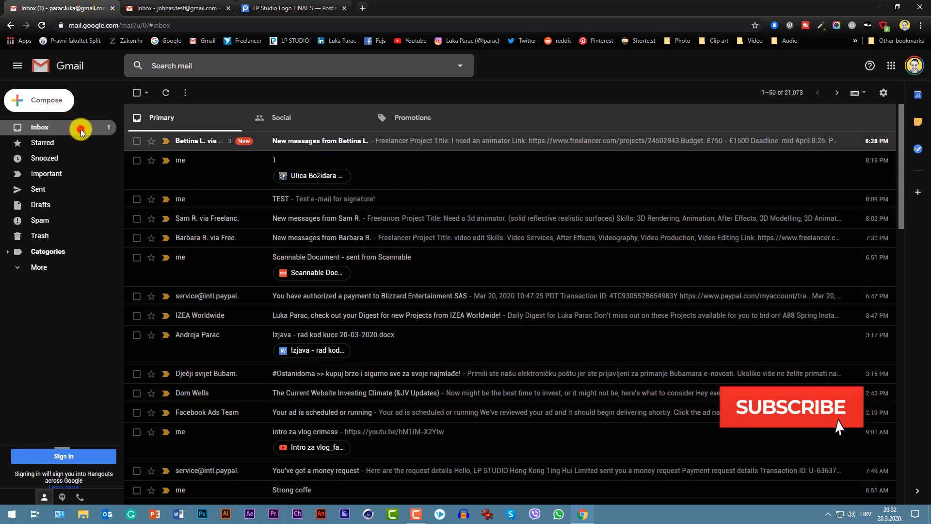
pyautogui.click(42, 142)
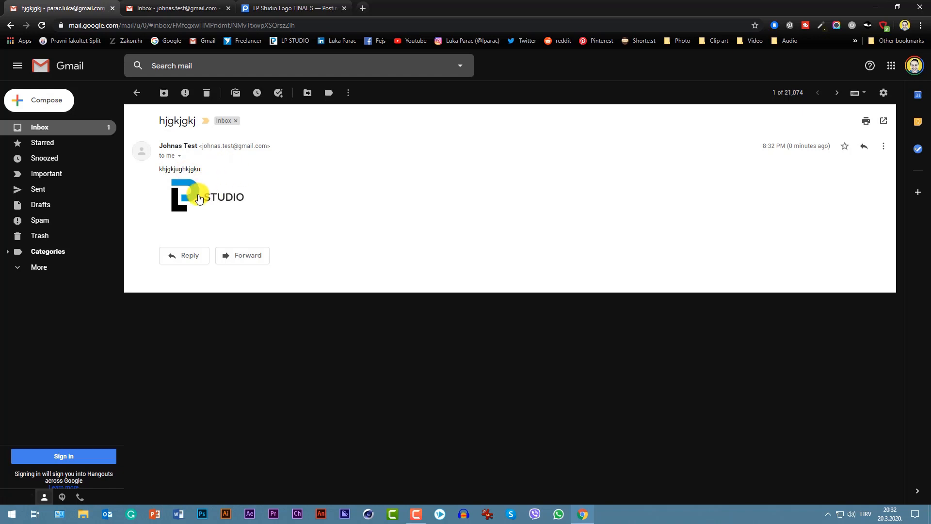
pyautogui.click(205, 197)
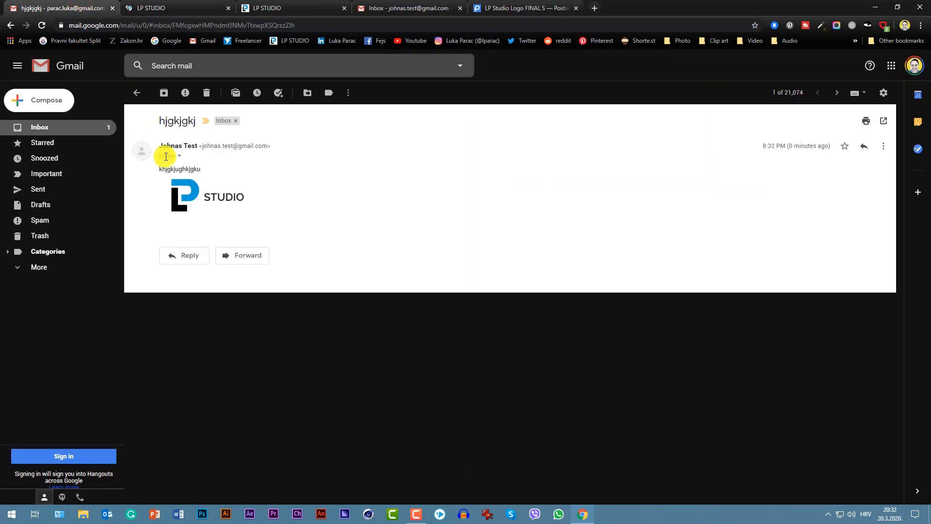
# - Follow the earlier TEST email's subscribe image to YouTube and return to the main inbox
pyautogui.click(137, 93)
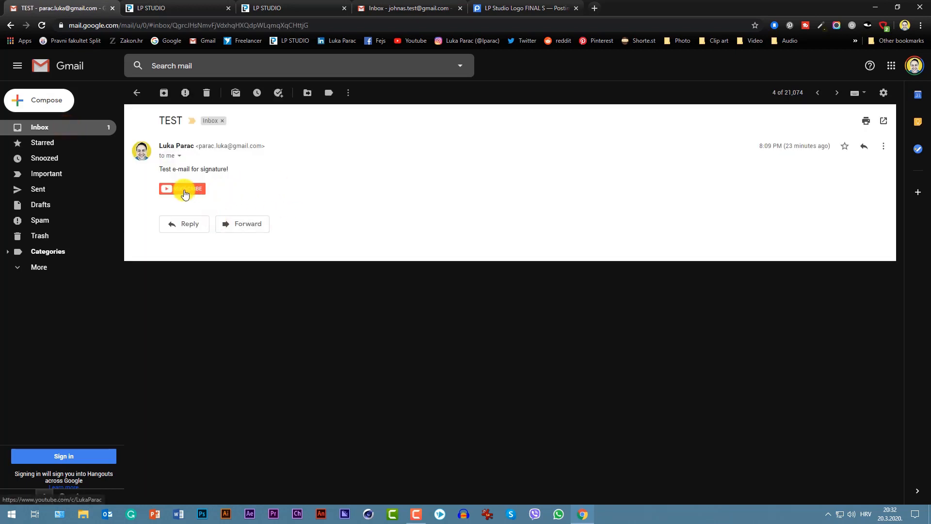
pyautogui.click(182, 189)
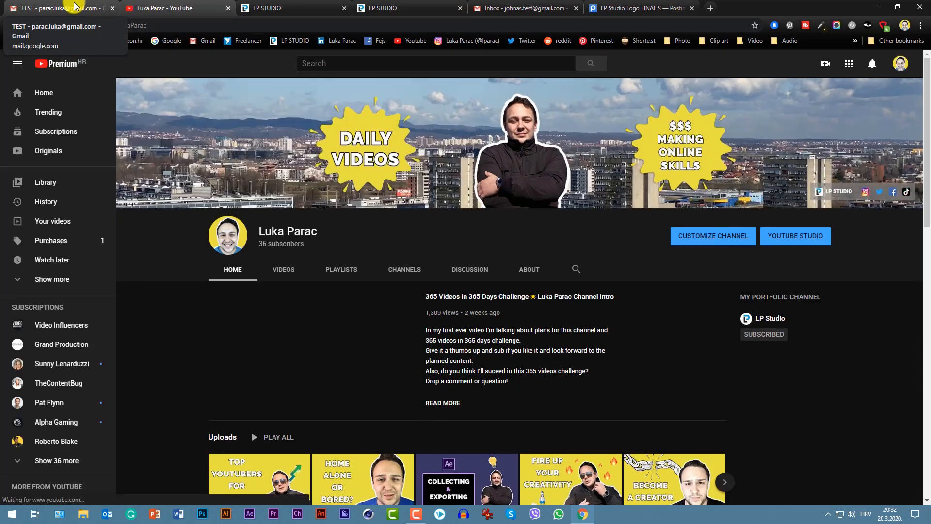
pyautogui.click(311, 350)
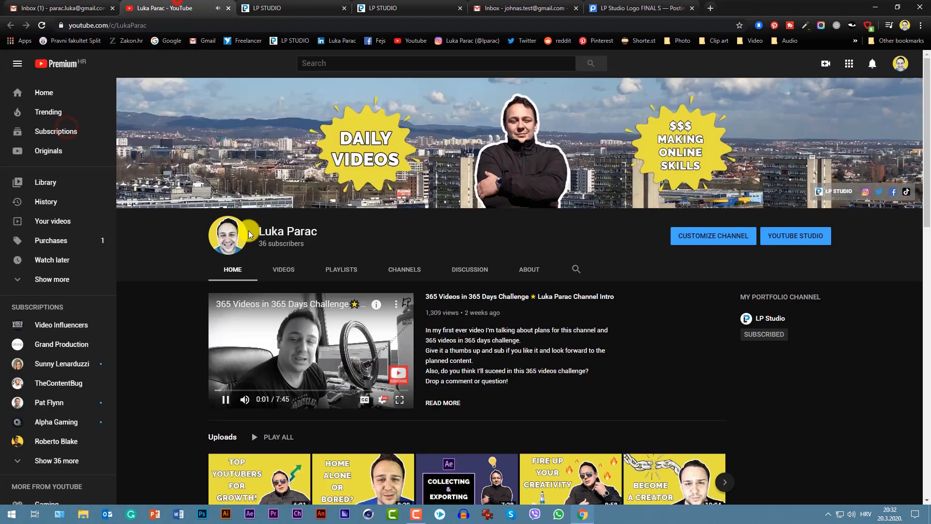
pyautogui.click(56, 8)
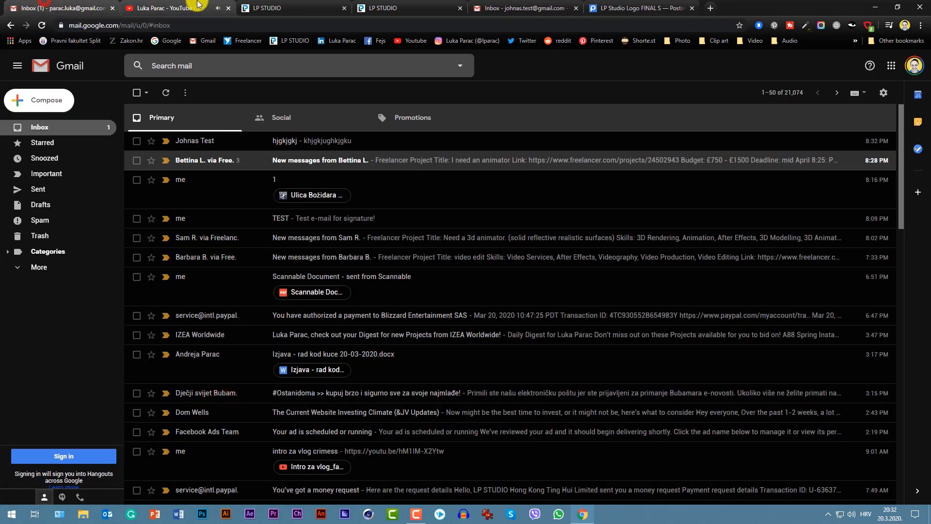
# - Shrink the johnas.test account's signature logo to Small in Settings and return to the inbox
pyautogui.click(521, 8)
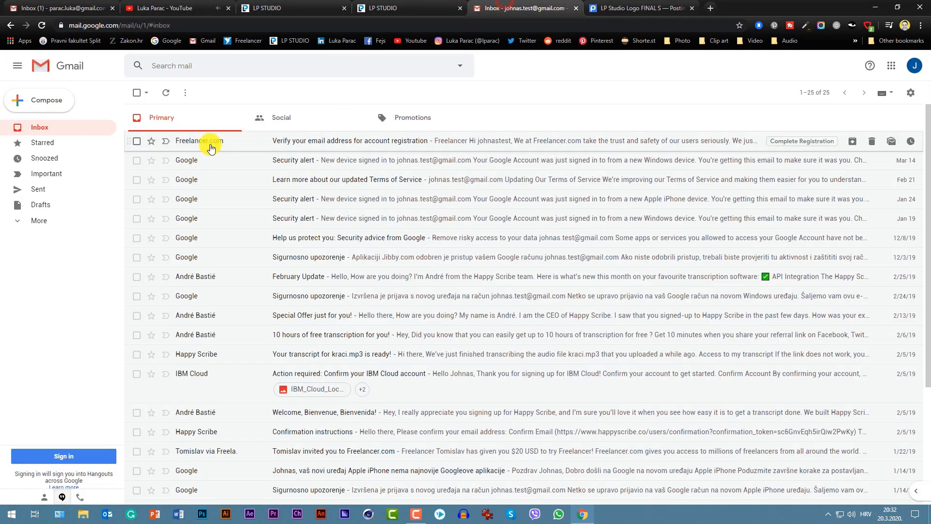
pyautogui.click(910, 93)
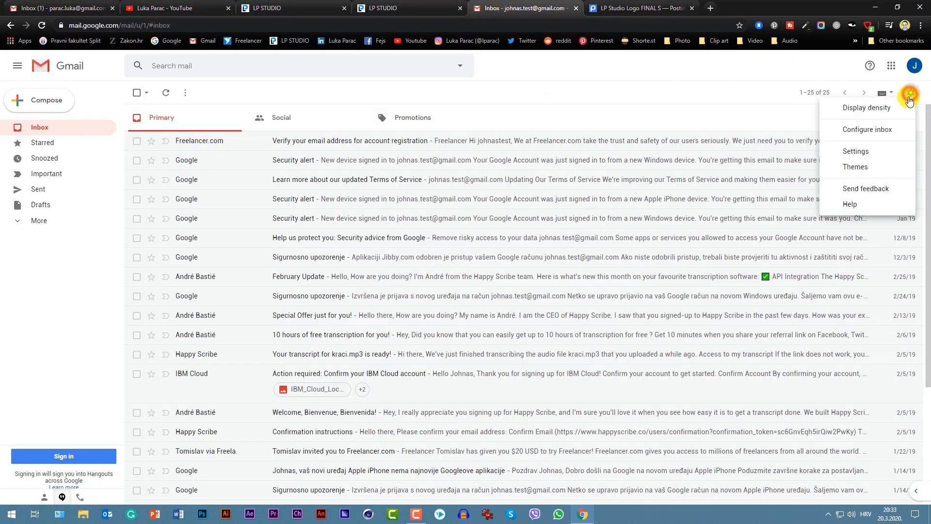
pyautogui.moveTo(855, 154)
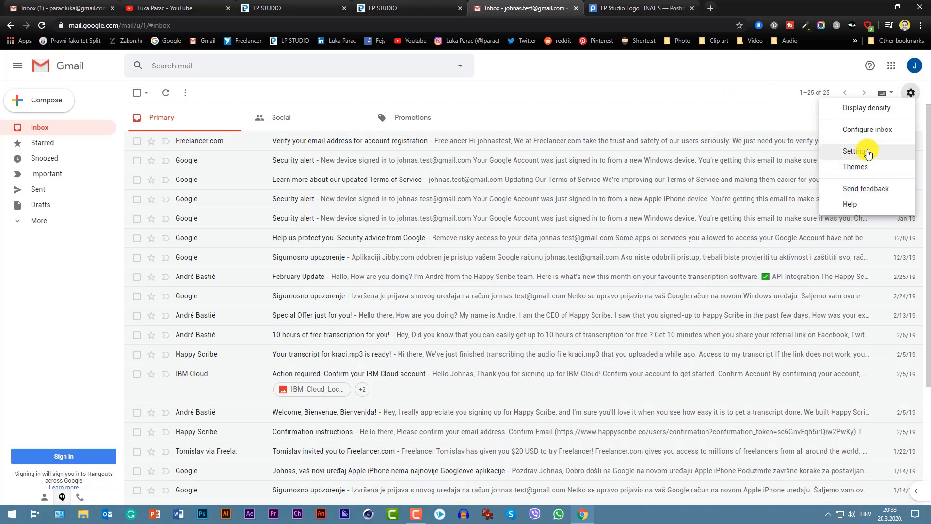
pyautogui.click(857, 150)
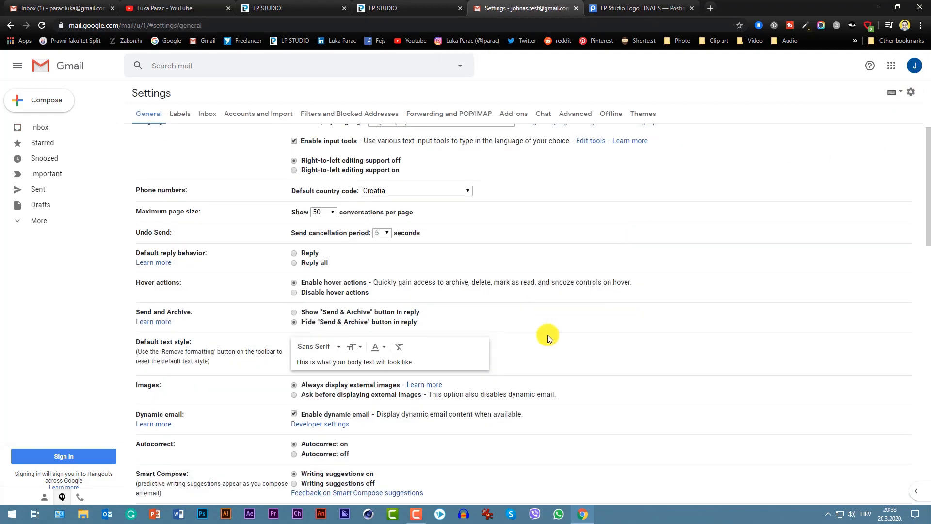
pyautogui.scroll(-3)
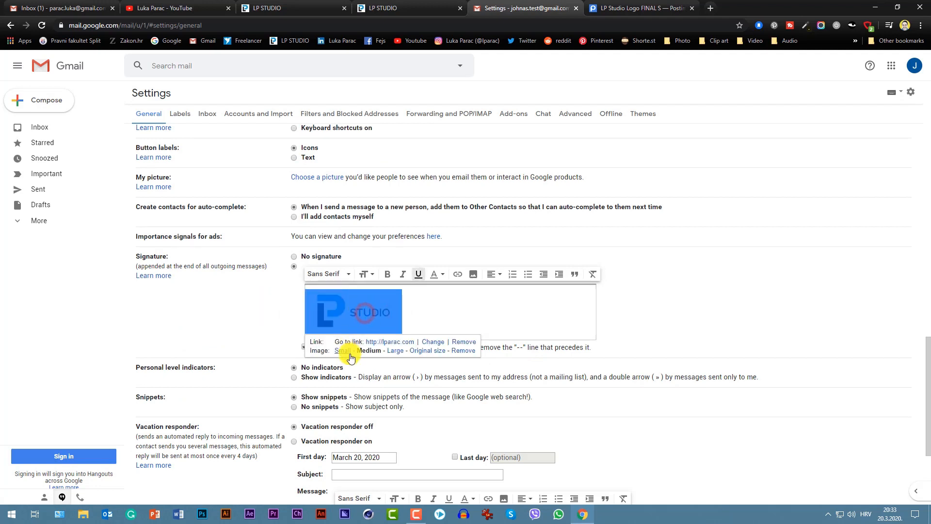
pyautogui.click(339, 350)
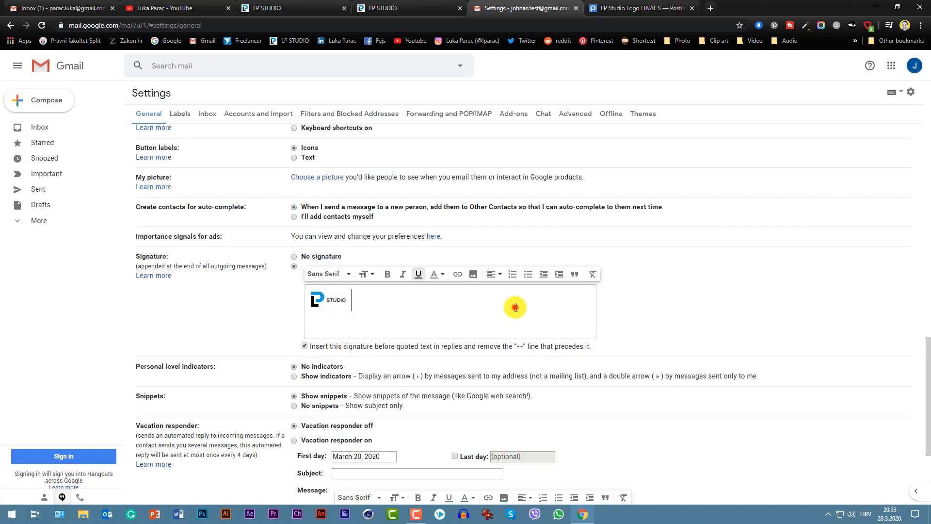
pyautogui.scroll(-3)
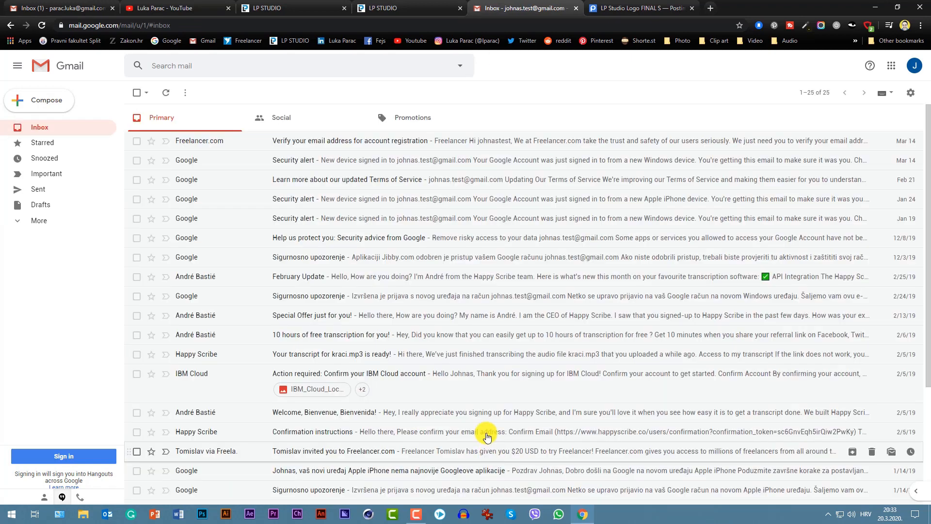
pyautogui.click(39, 100)
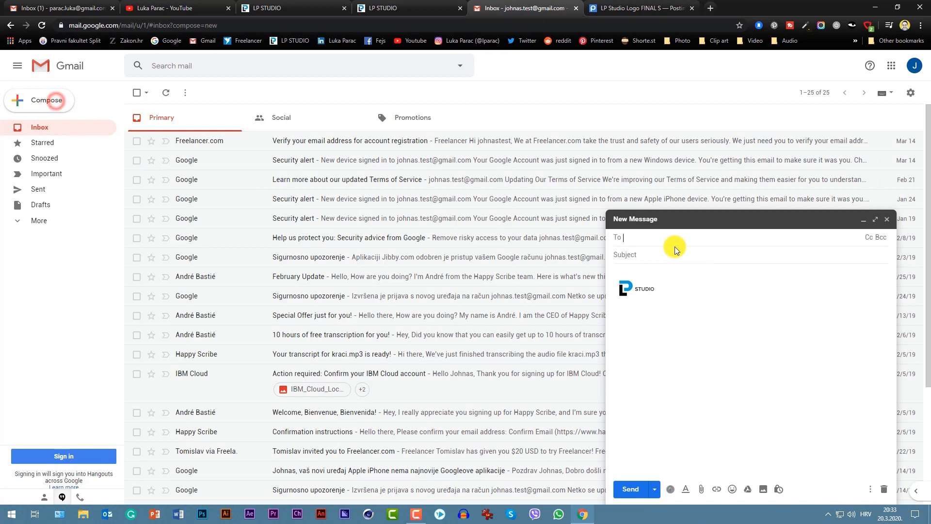
pyautogui.write('p')
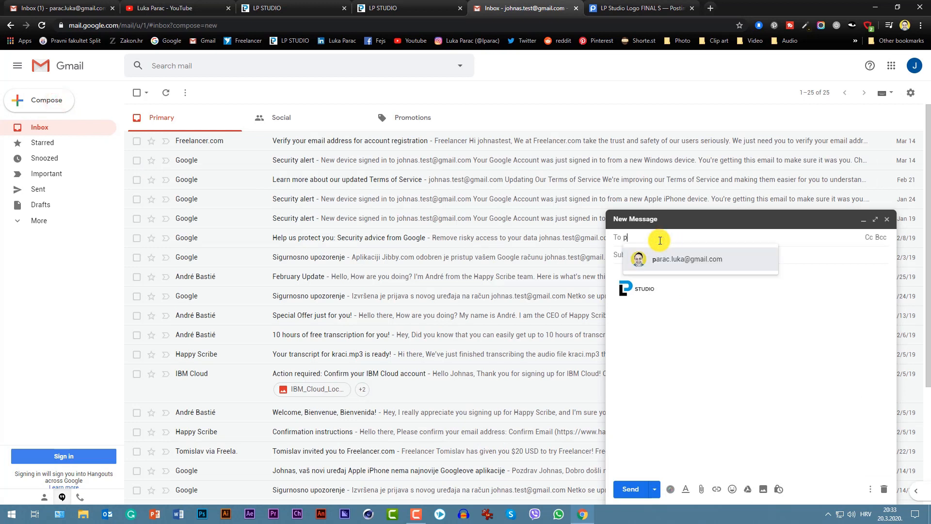
pyautogui.click(687, 259)
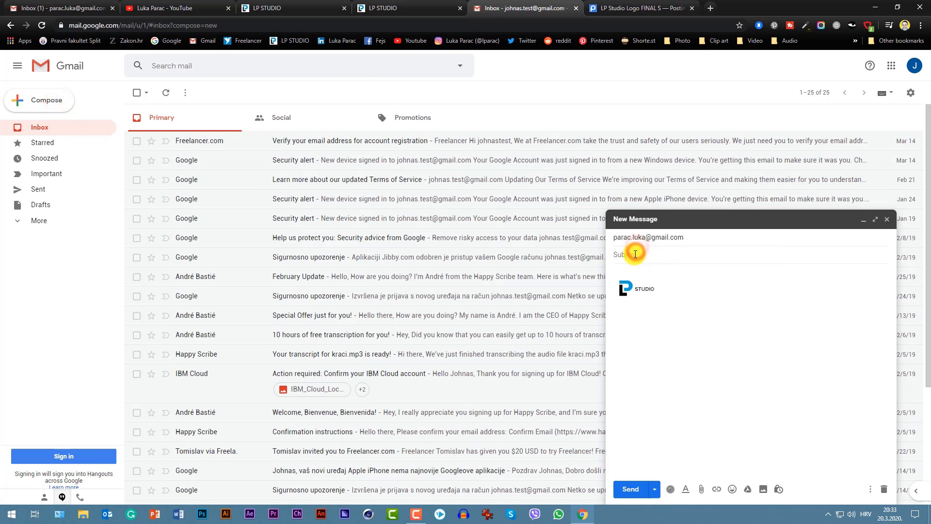
pyautogui.write('hjmhj')
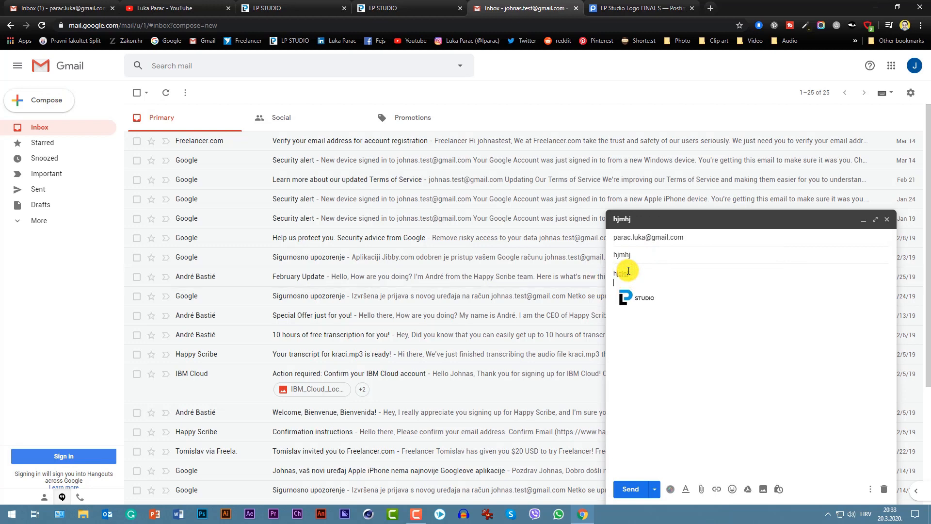
pyautogui.click(629, 489)
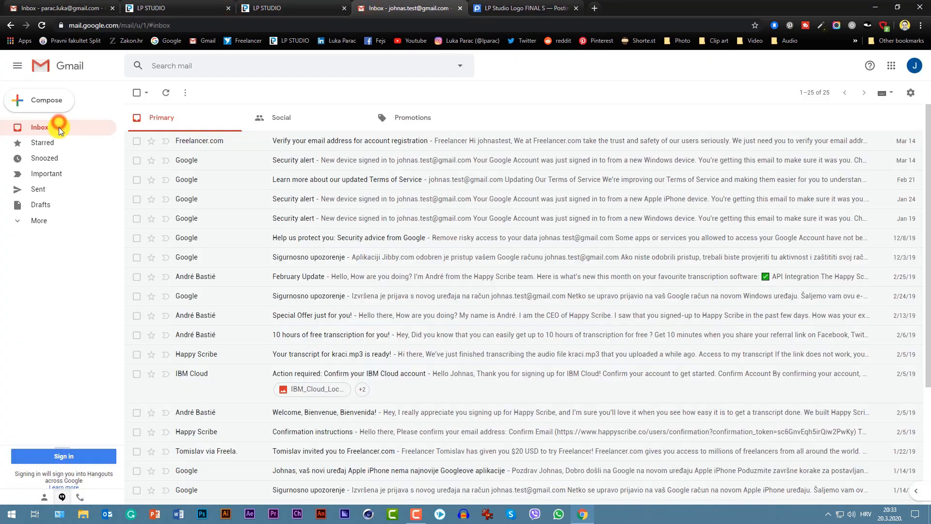
# - Open the arrived 'hjmhj' message in the main inbox and test the small logo's lparac.com link
pyautogui.click(38, 188)
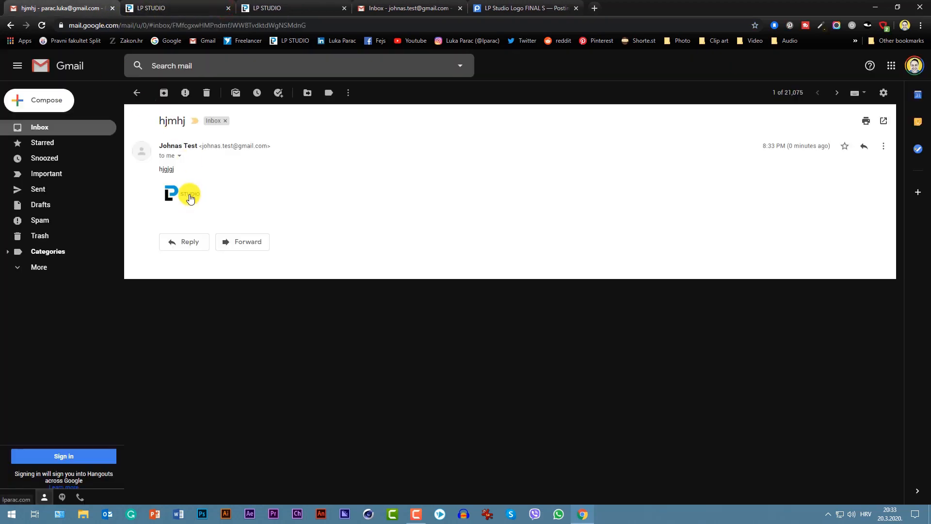
pyautogui.click(137, 93)
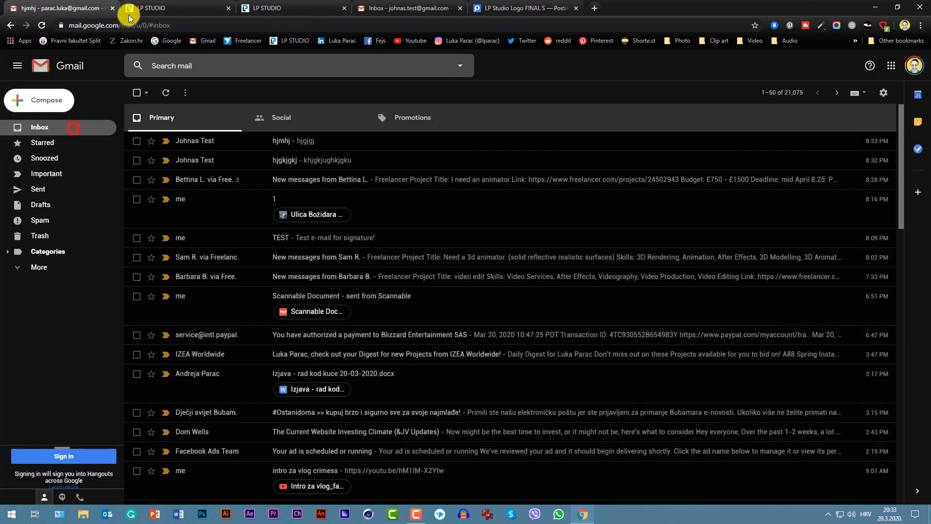